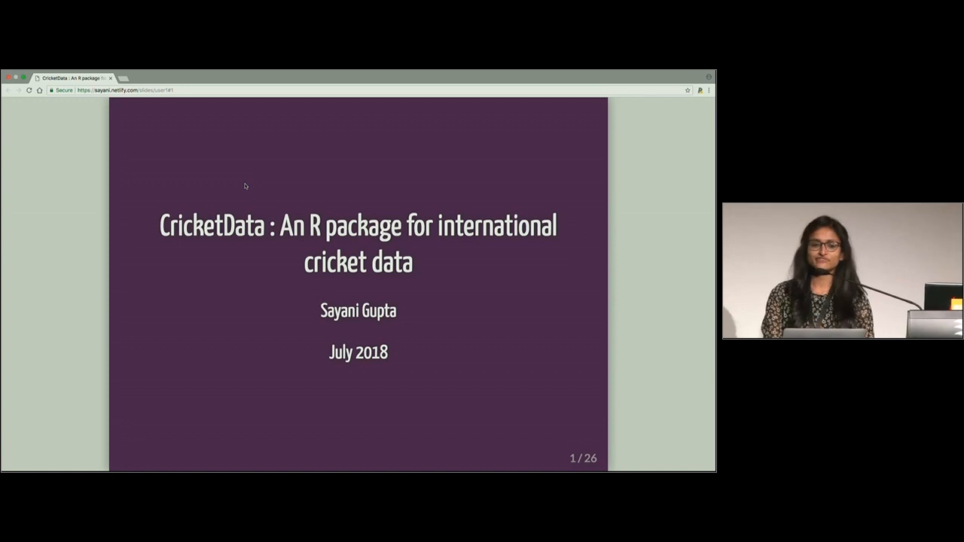
- Advance past the CricketData title slide toward Fun Fact #1 on underarm bowling
key(Right)
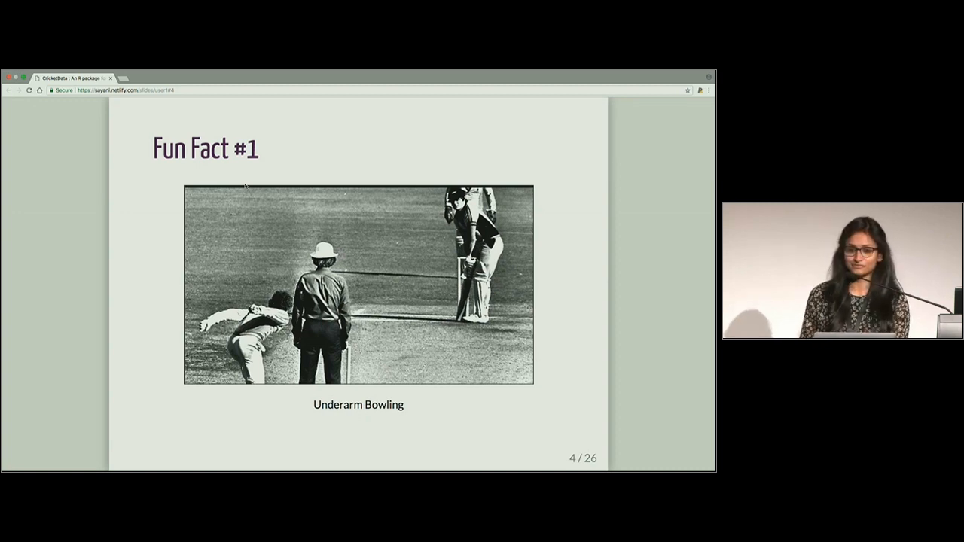
- Advance past the underarm bowling fun fact toward the Quick Facts slide
key(Right)
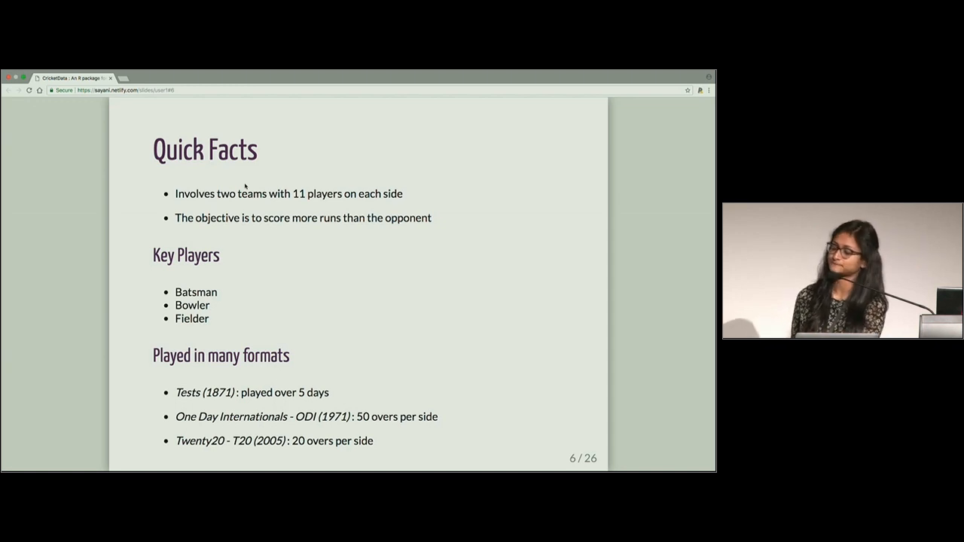
- Advance through the cricket field guide slide toward the Australia player list screenshot
key(Right)
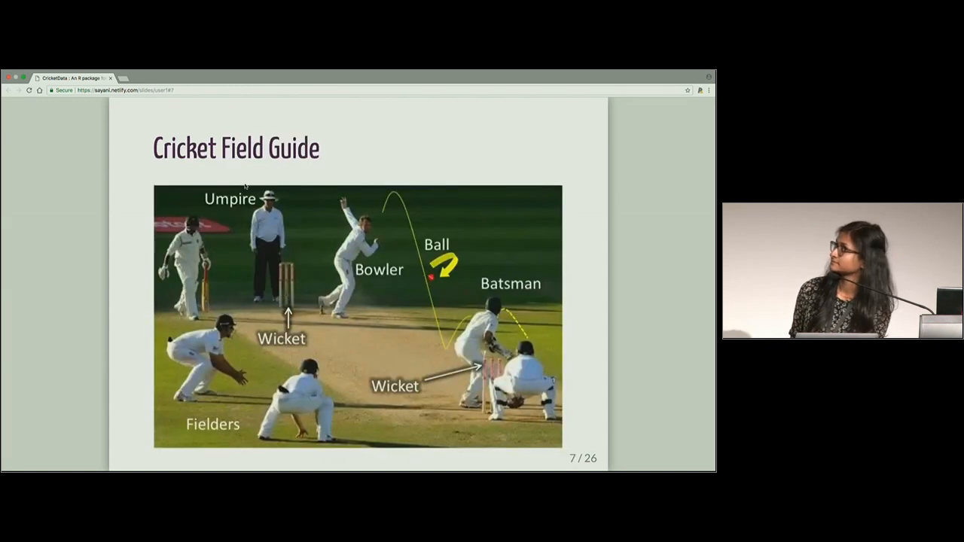
key(Right)
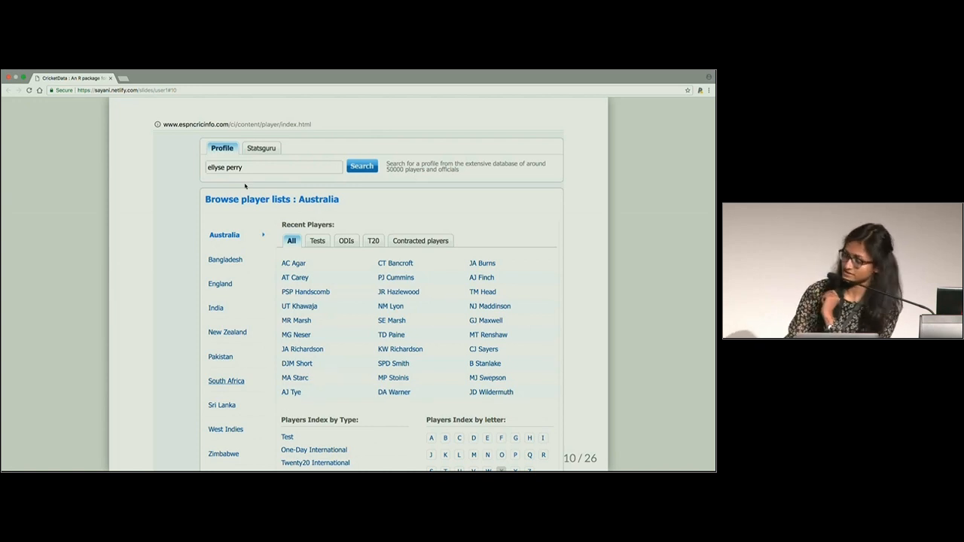
- Advance past the player search result and batting table to the Challenges slide
click(362, 165)
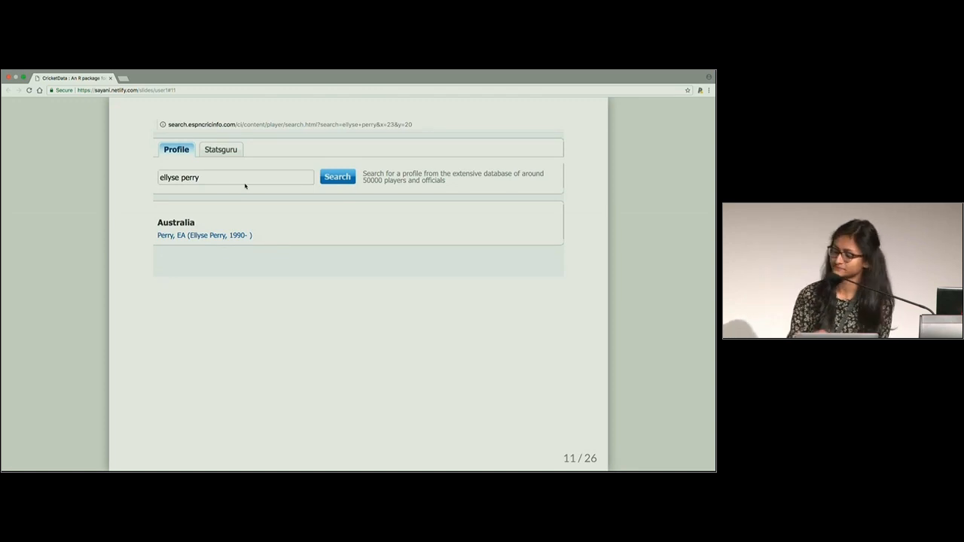
click(203, 235)
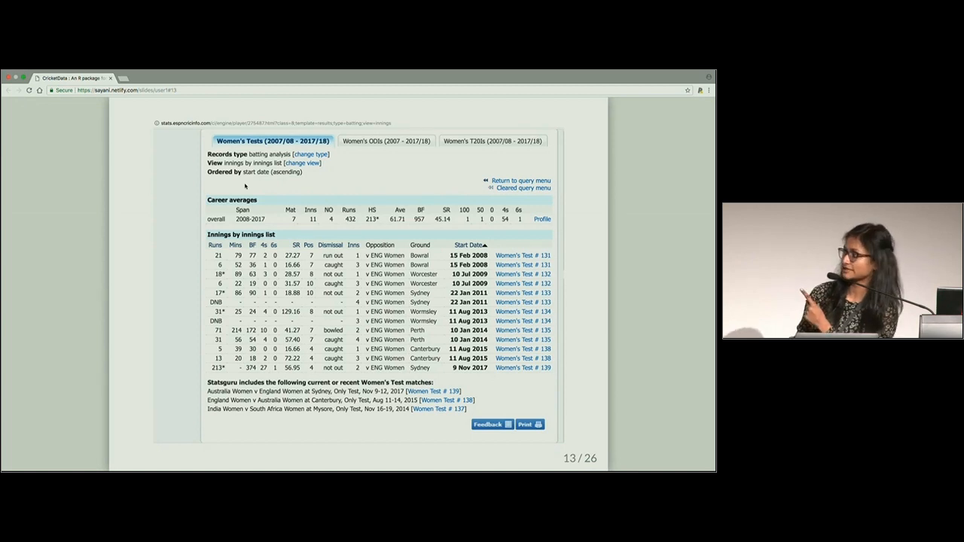
key(Right)
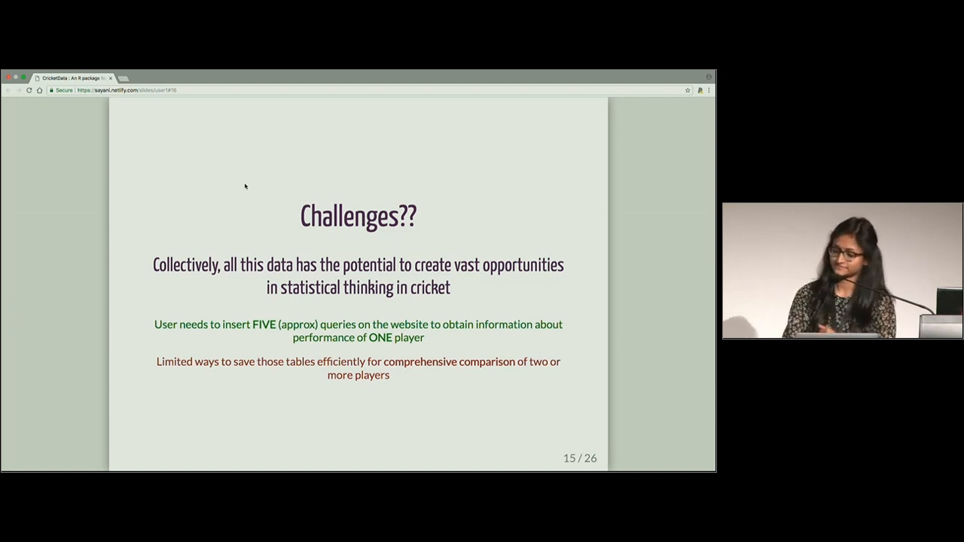
- Step forward through the slides to slide 17, Package - CricketData
key(Right)
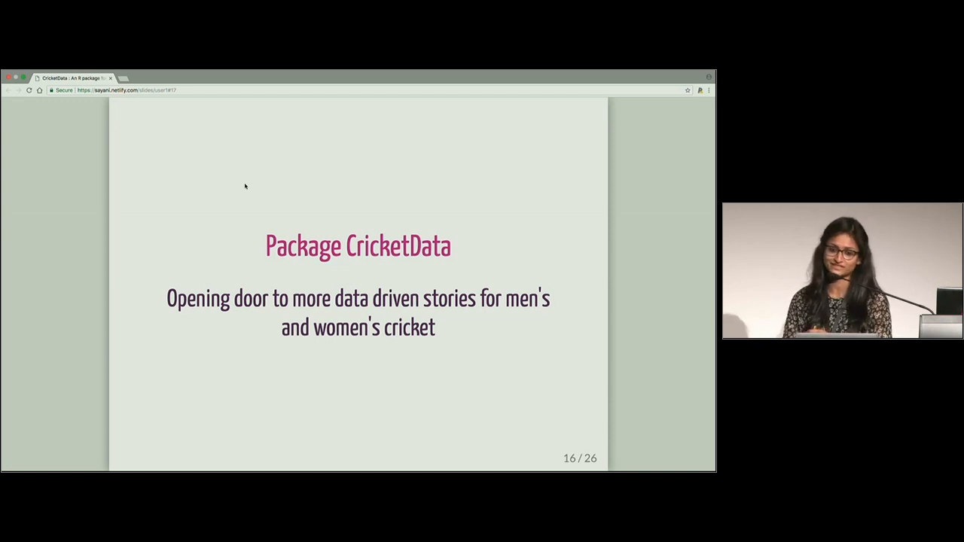
key(Right)
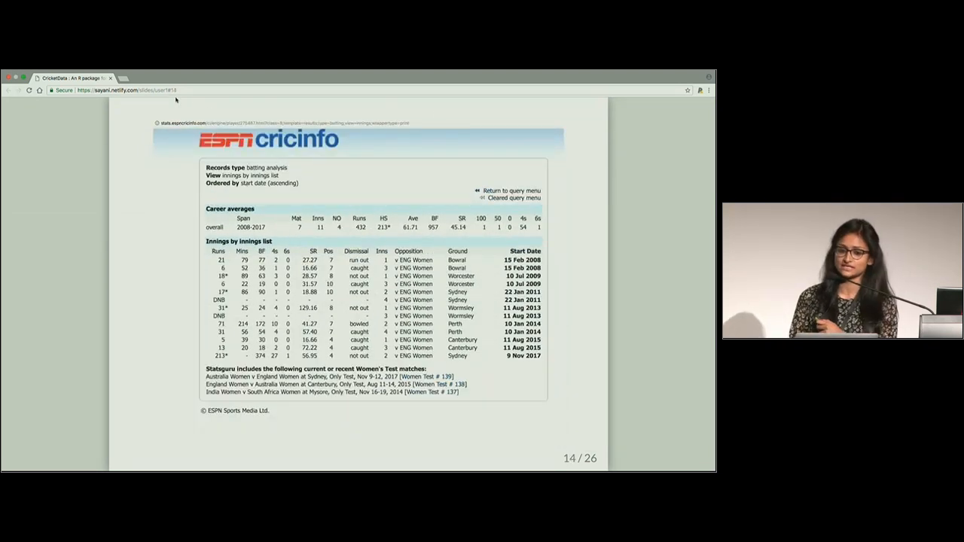
key(Right)
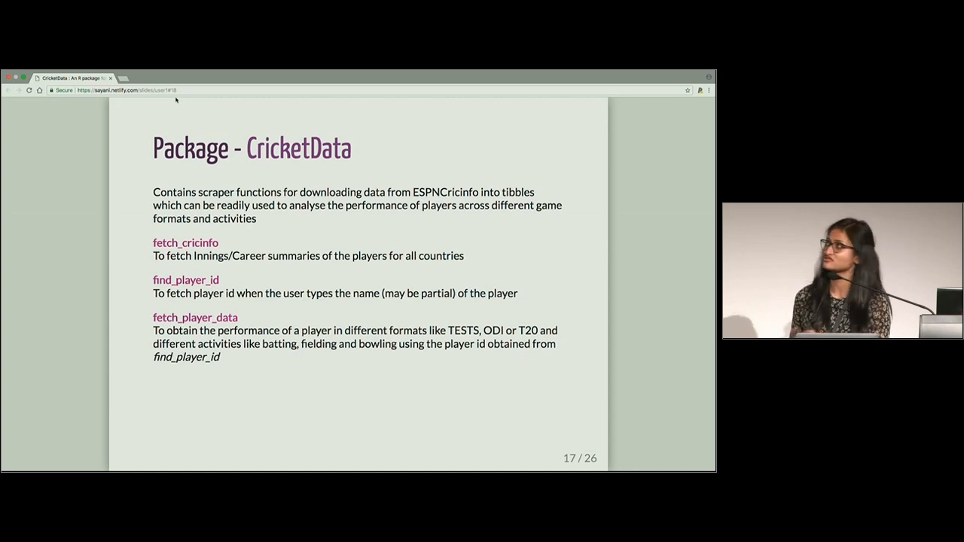
- Advance one slide before switching to RStudio with the batsmen scatter plot
key(Right)
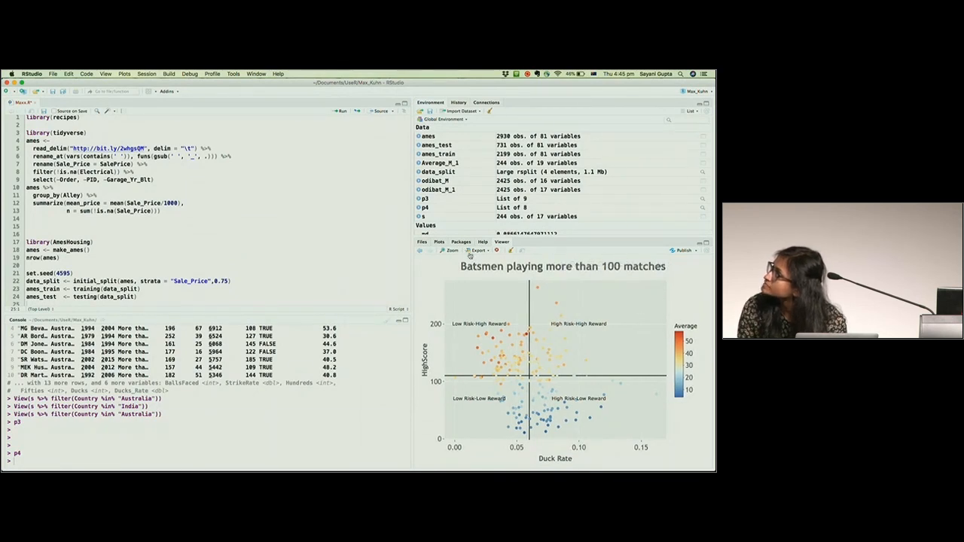
- Return to the xaringan slides at slide 20 and advance to the milestone dismissal question
click(450, 251)
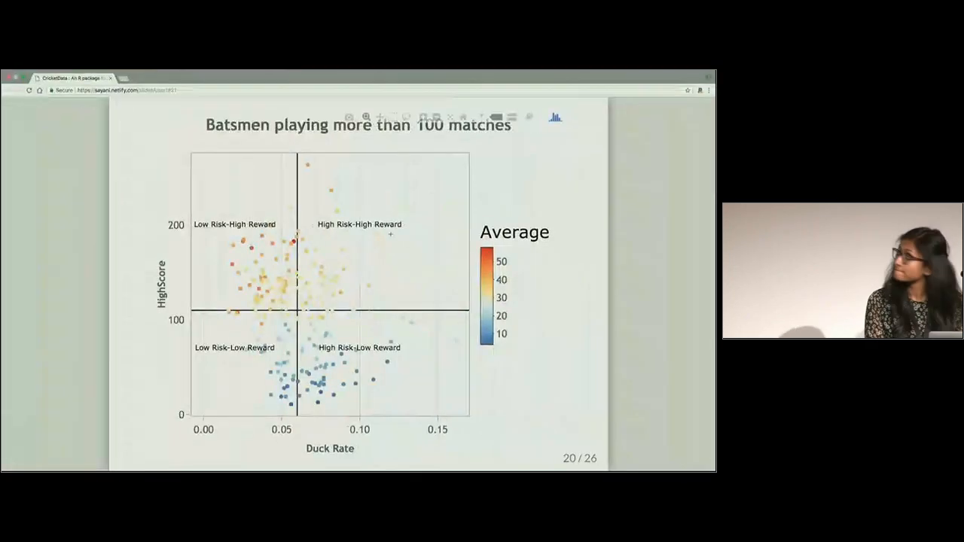
key(Right)
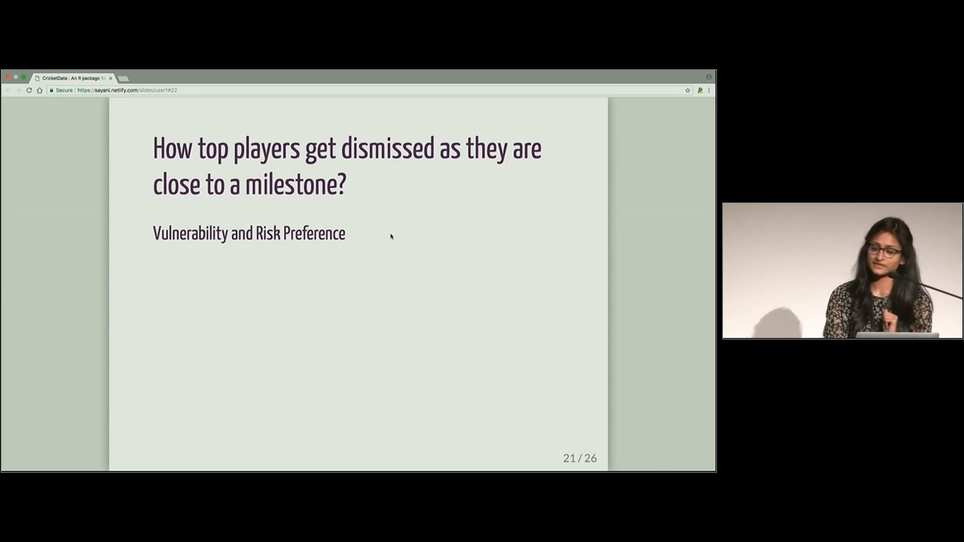
- Advance to the nervous nineties dismissal distribution bar charts
key(Right)
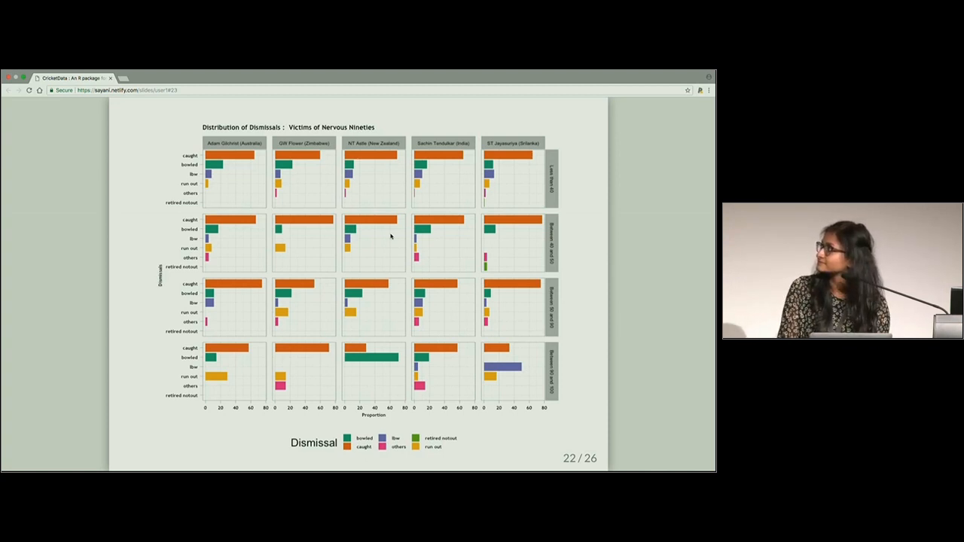
- Advance toward the box plots comparing three players across match formats
key(Right)
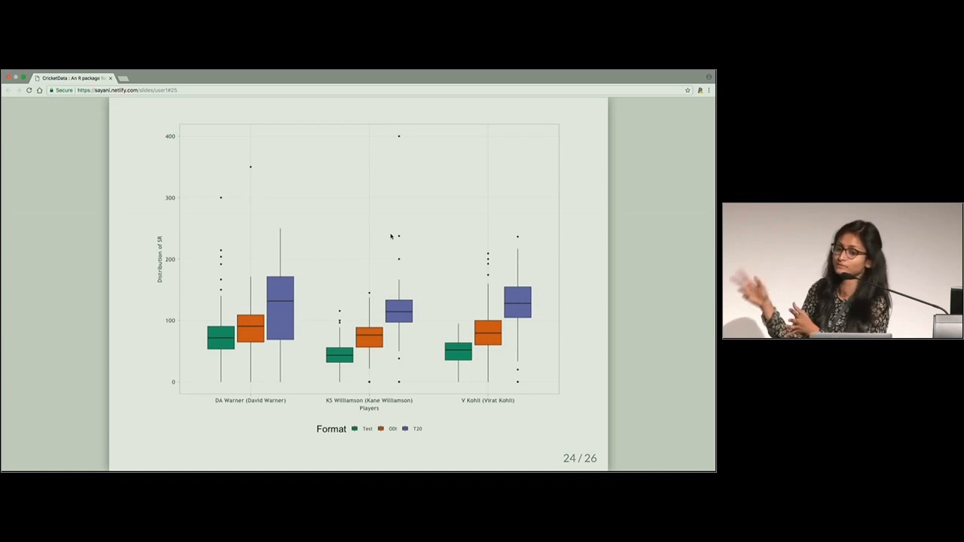
- Advance to slide 24 with the three-player box plots across formats
key(Right)
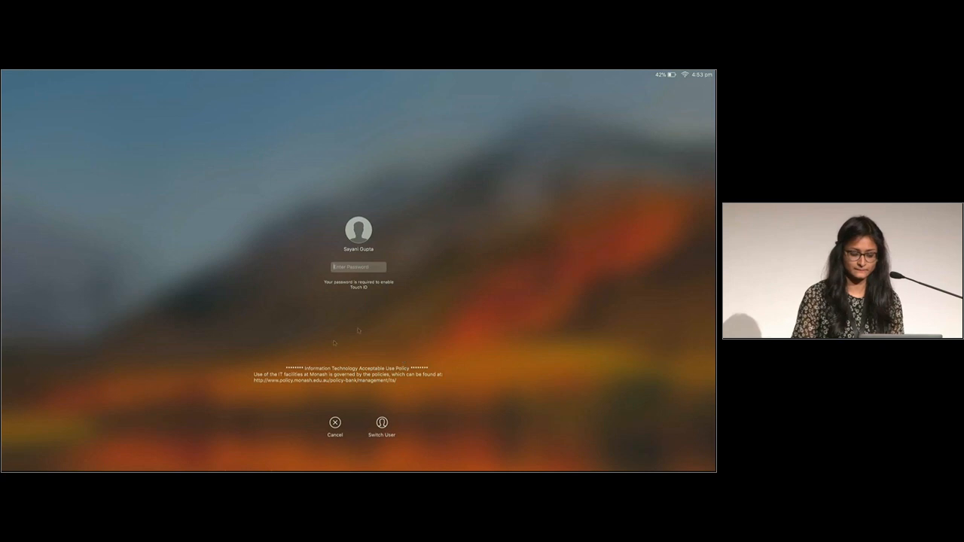
mouse_move(376, 342)
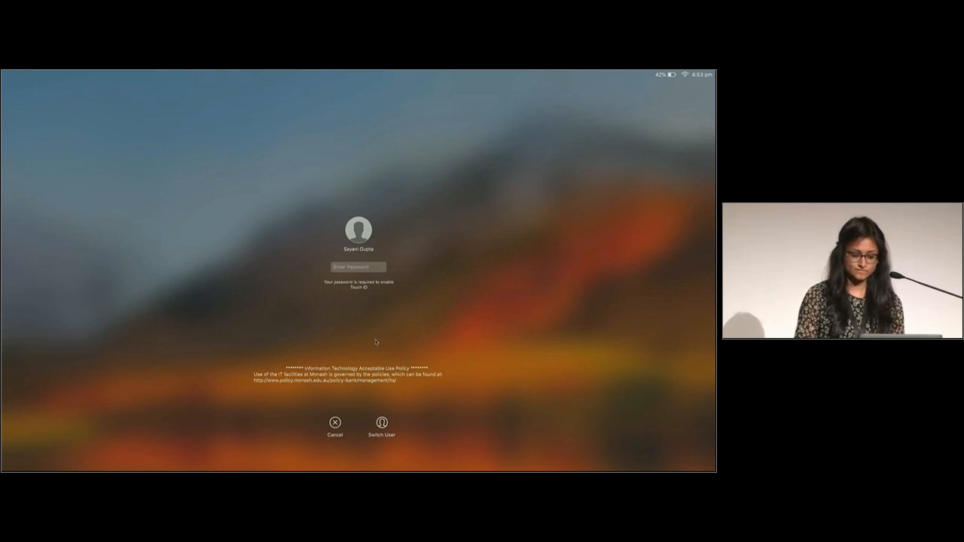